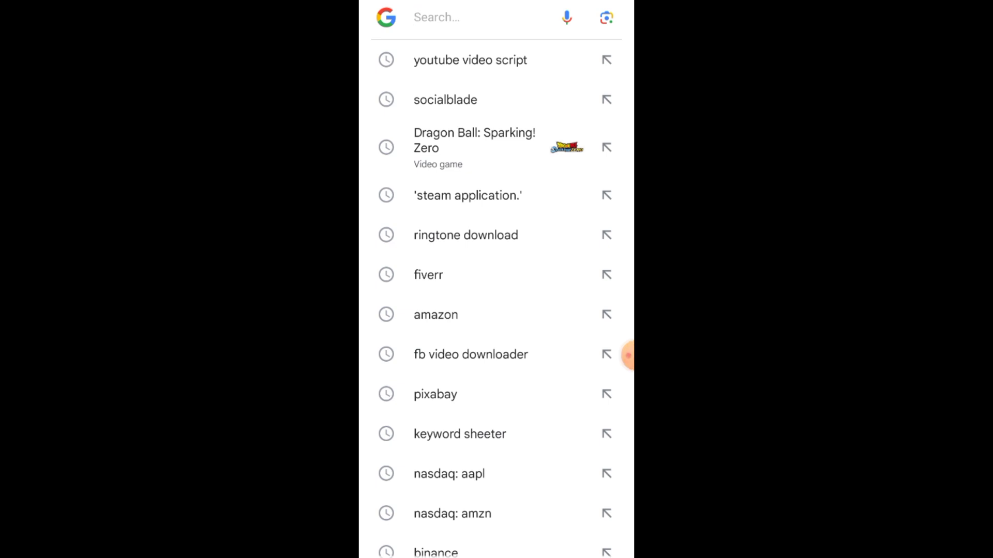
Rerun the earlier 'steam application.' search from the Google search history.
{"action": "left_click", "coordinate": [467, 195]}
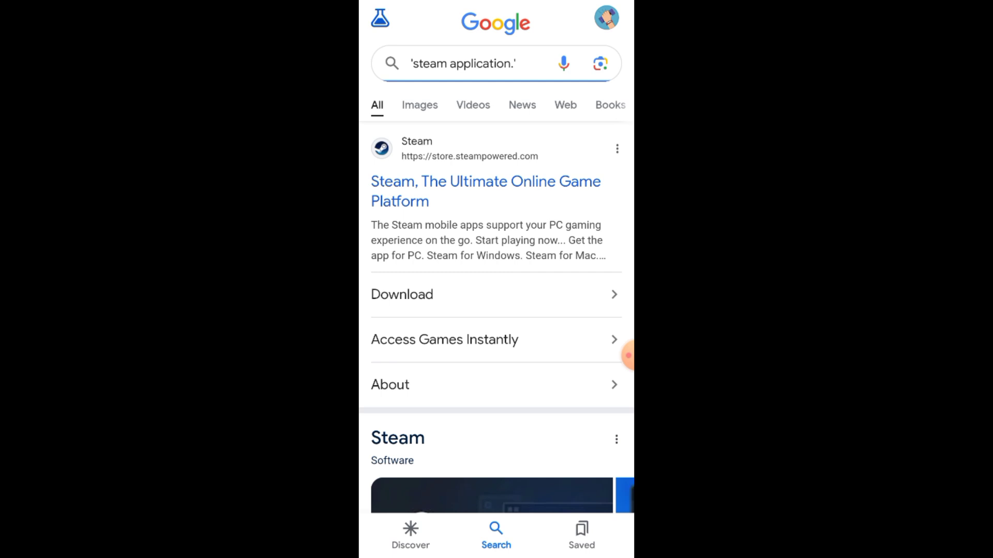
Visit the Steam store site, browse the results down to the Google Play listing, then start a new search.
{"action": "left_click", "coordinate": [485, 191]}
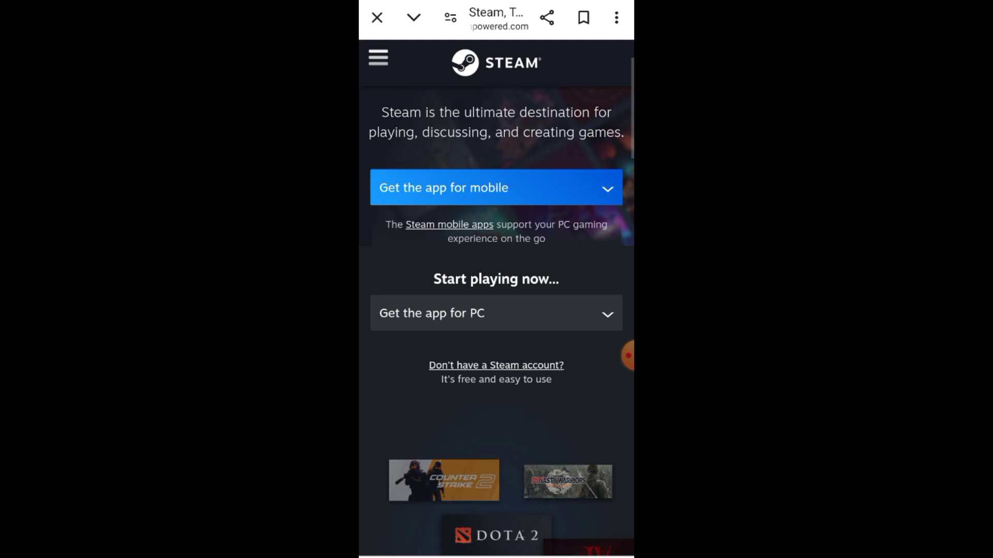
{"action": "scroll", "scroll_direction": "down", "scroll_amount": 3}
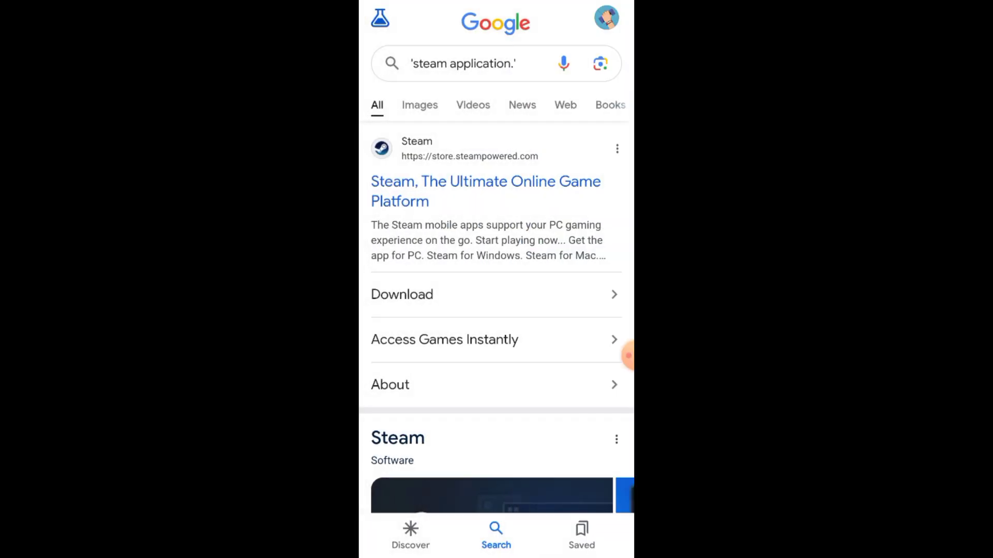
{"action": "scroll", "scroll_direction": "down", "scroll_amount": 3}
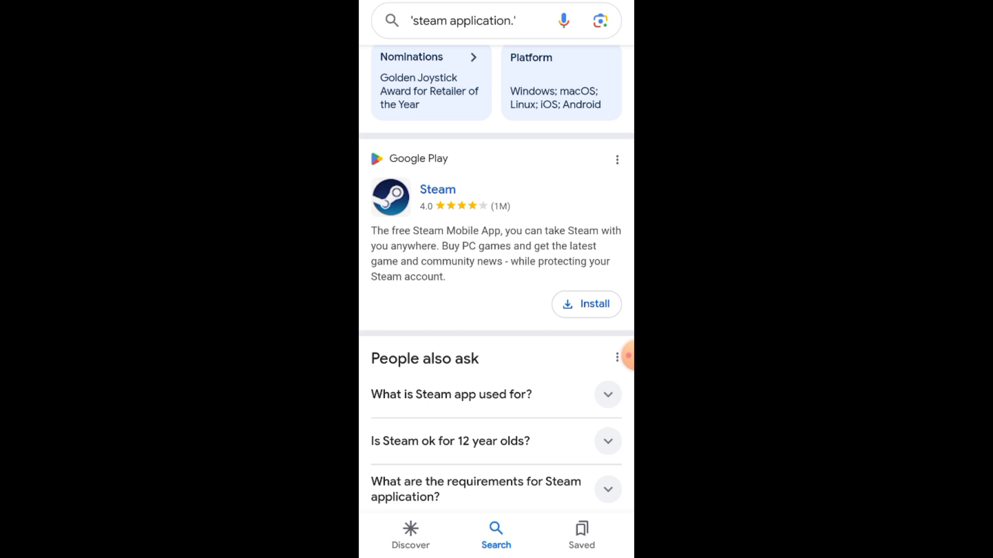
{"action": "scroll", "scroll_direction": "down", "scroll_amount": 3}
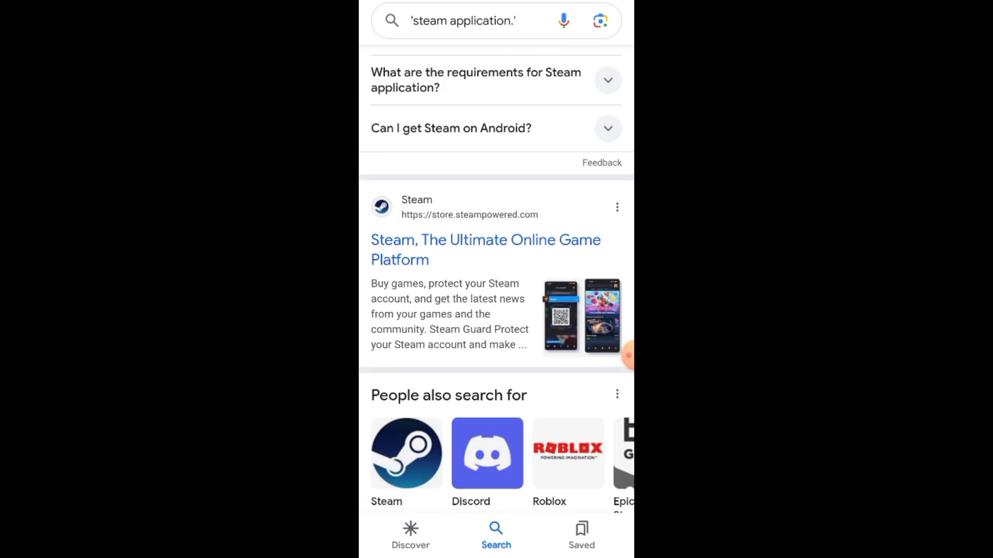
{"action": "scroll", "scroll_direction": "down", "scroll_amount": 3}
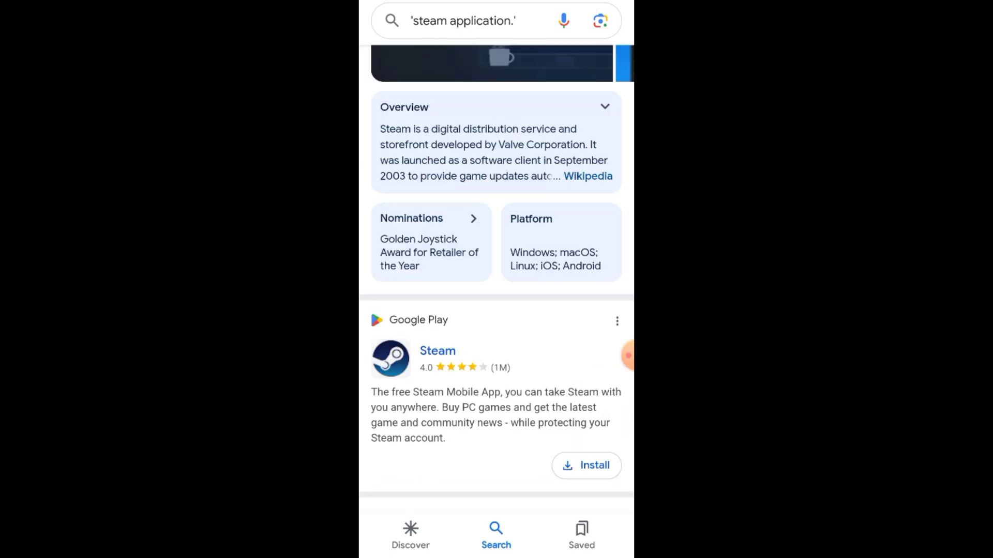
{"action": "left_click", "coordinate": [462, 21]}
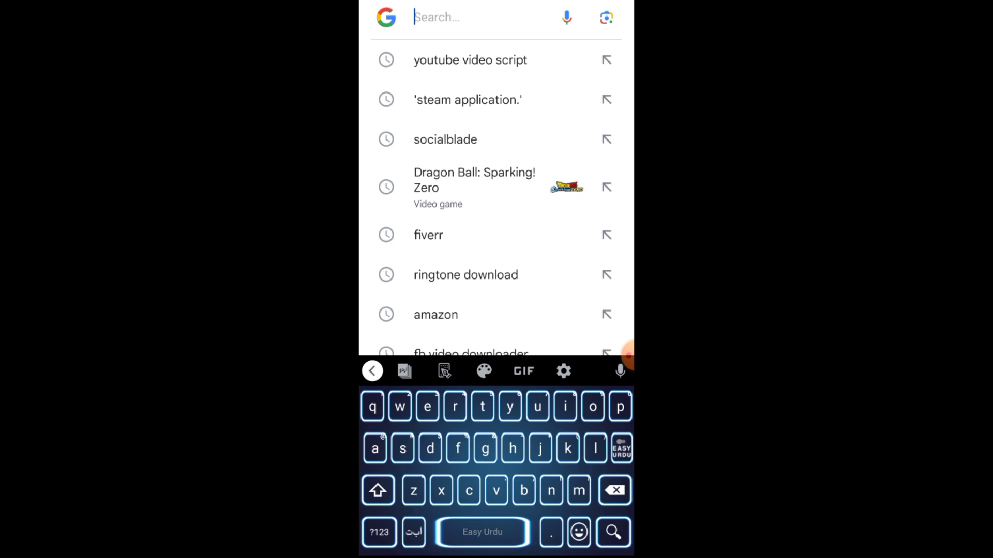
Search Dragon Ball: Sparking! Zero from history and go to its official Bandai Namco website.
{"action": "left_click", "coordinate": [474, 187]}
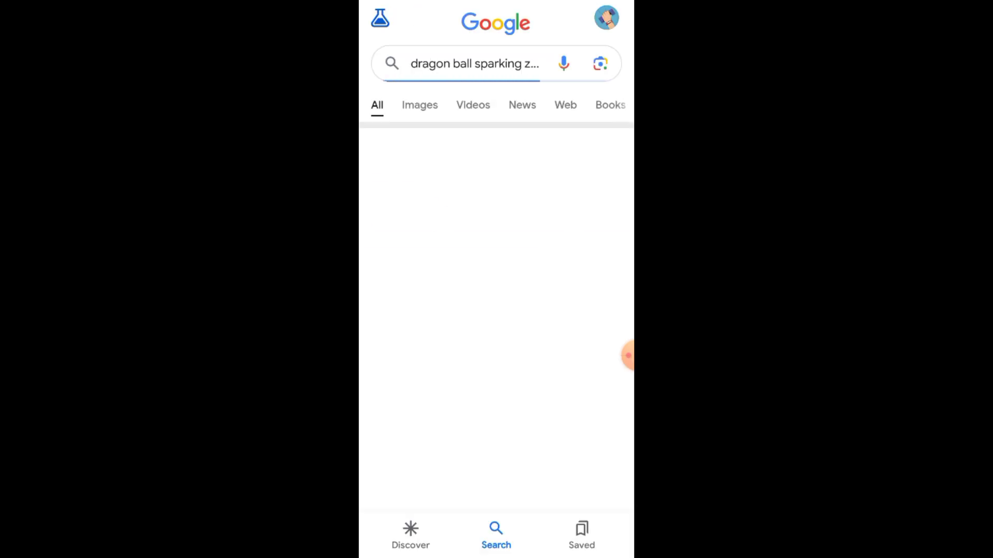
{"action": "scroll", "scroll_direction": "down", "scroll_amount": 3}
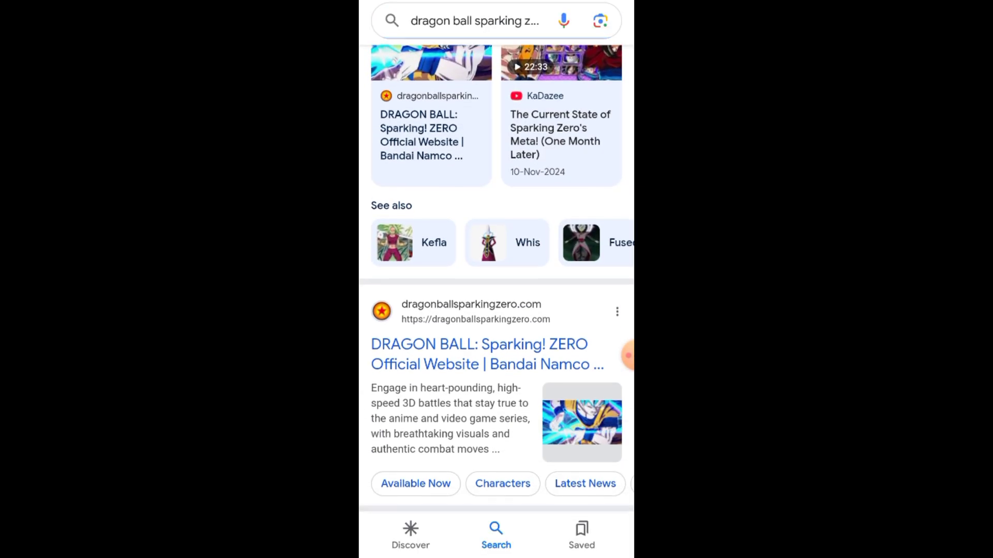
{"action": "scroll", "scroll_direction": "down", "scroll_amount": 3}
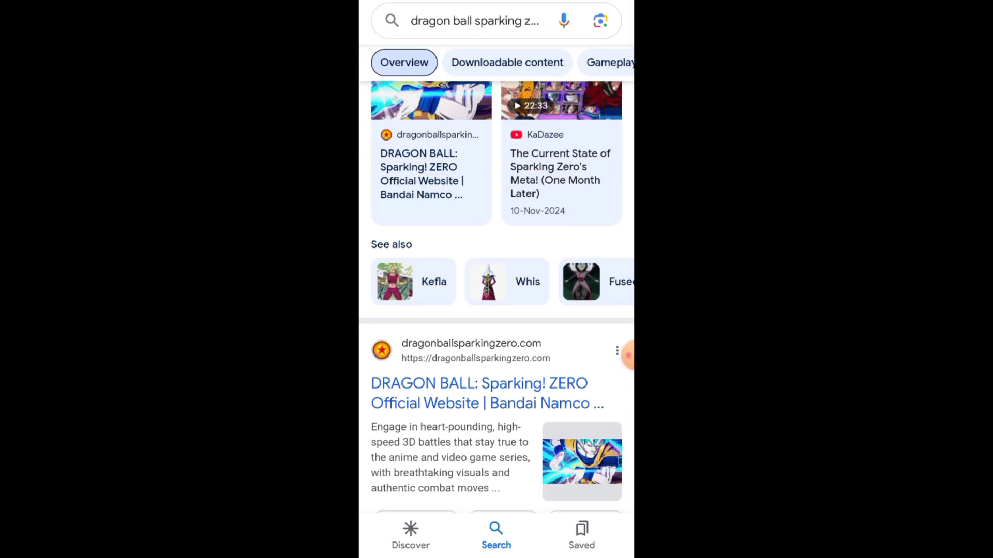
{"action": "left_click", "coordinate": [486, 393]}
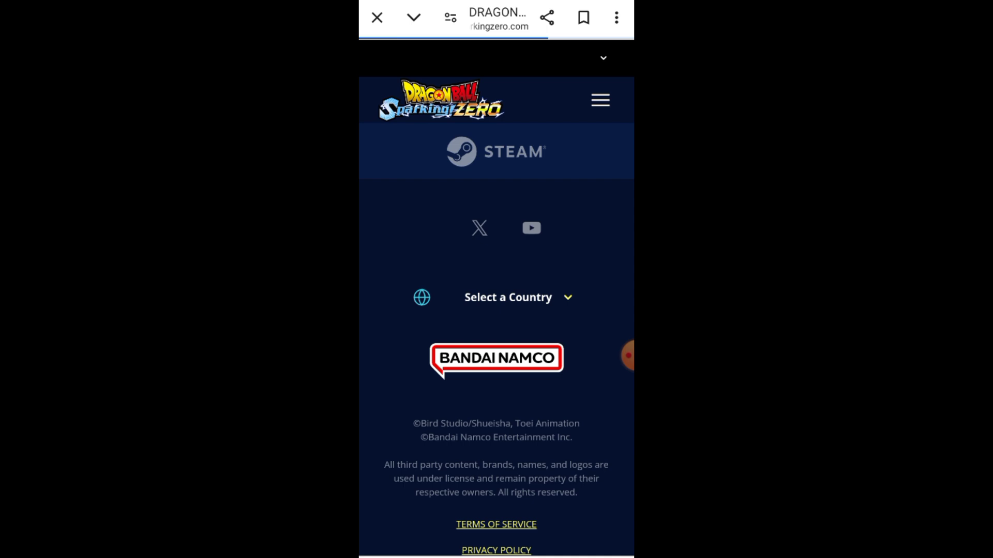
Scroll the official site to the edition carousel and choose the Standard Edition.
{"action": "scroll", "scroll_direction": "down", "scroll_amount": 3}
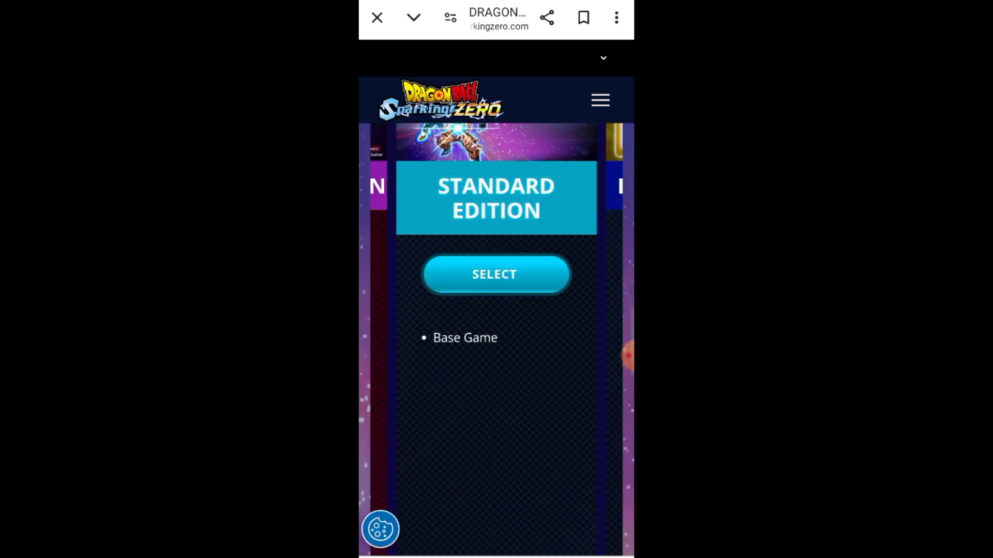
{"action": "scroll", "scroll_direction": "down", "scroll_amount": 3}
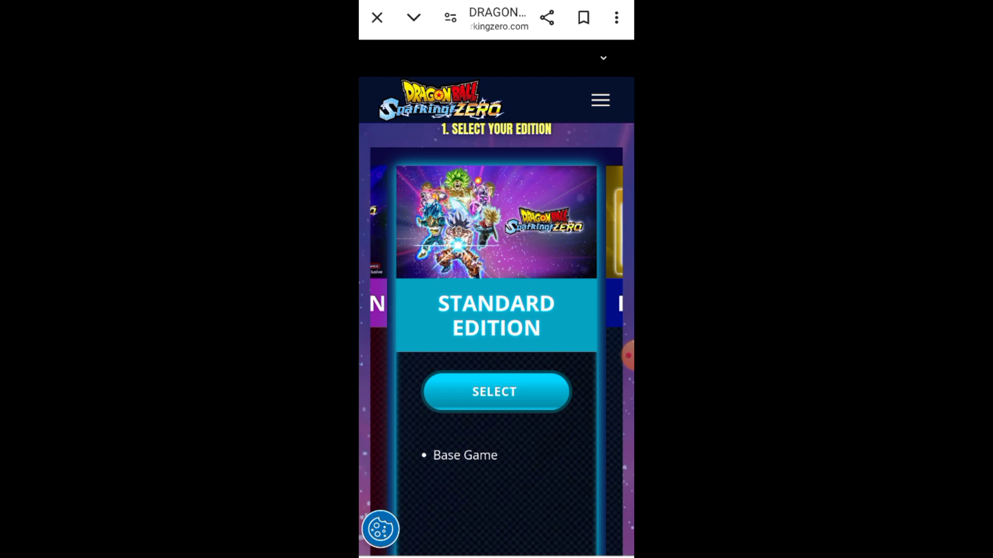
{"action": "left_click", "coordinate": [496, 391]}
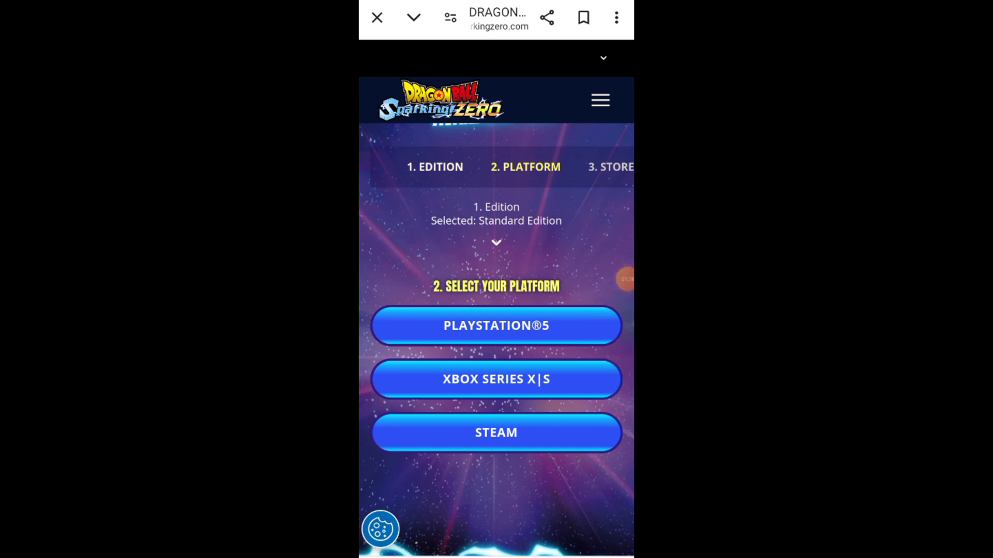
Scroll past the platform buttons to the game description with the 'Breathtaking 3D Fights' feature text.
{"action": "scroll", "scroll_direction": "down", "scroll_amount": 3}
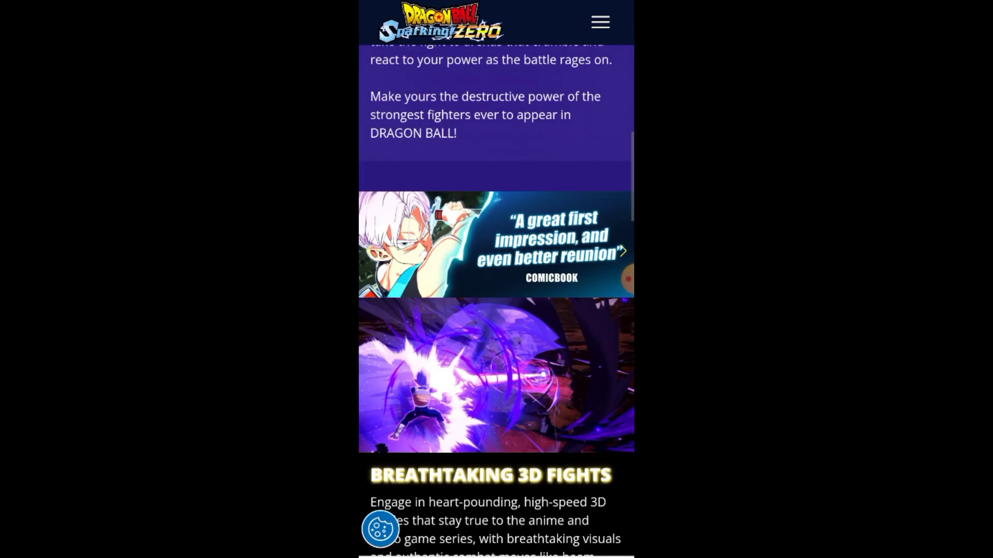
{"action": "scroll", "scroll_direction": "down", "scroll_amount": 3}
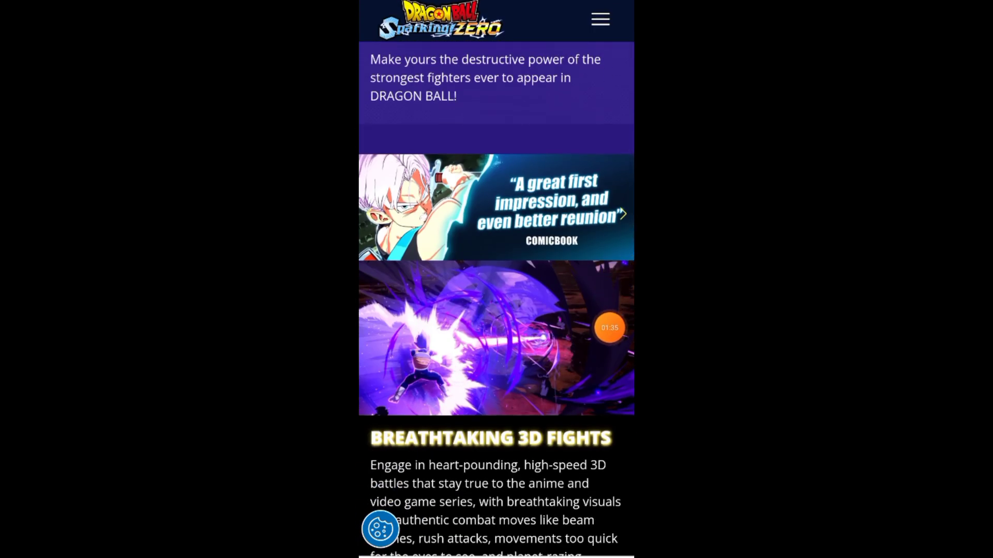